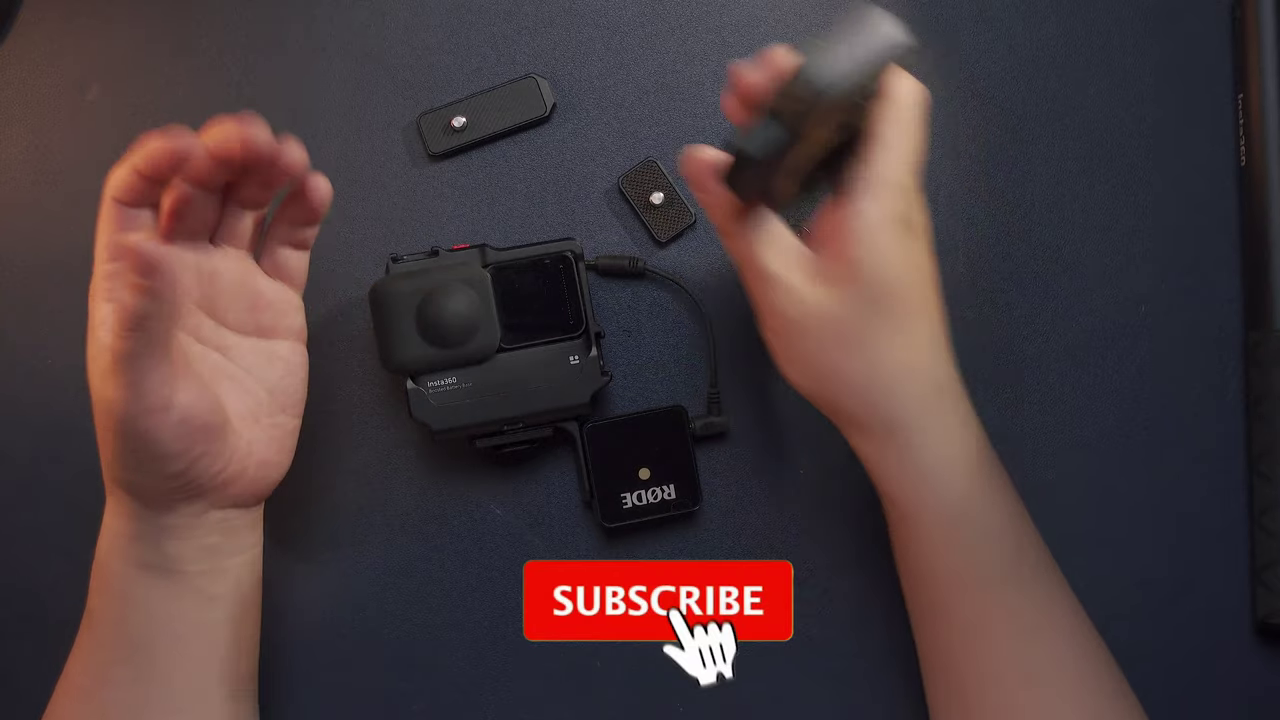
Step: Set the mounting bracket down and lift the caged camera cabled to the RØDE Wireless GO
click(656, 600)
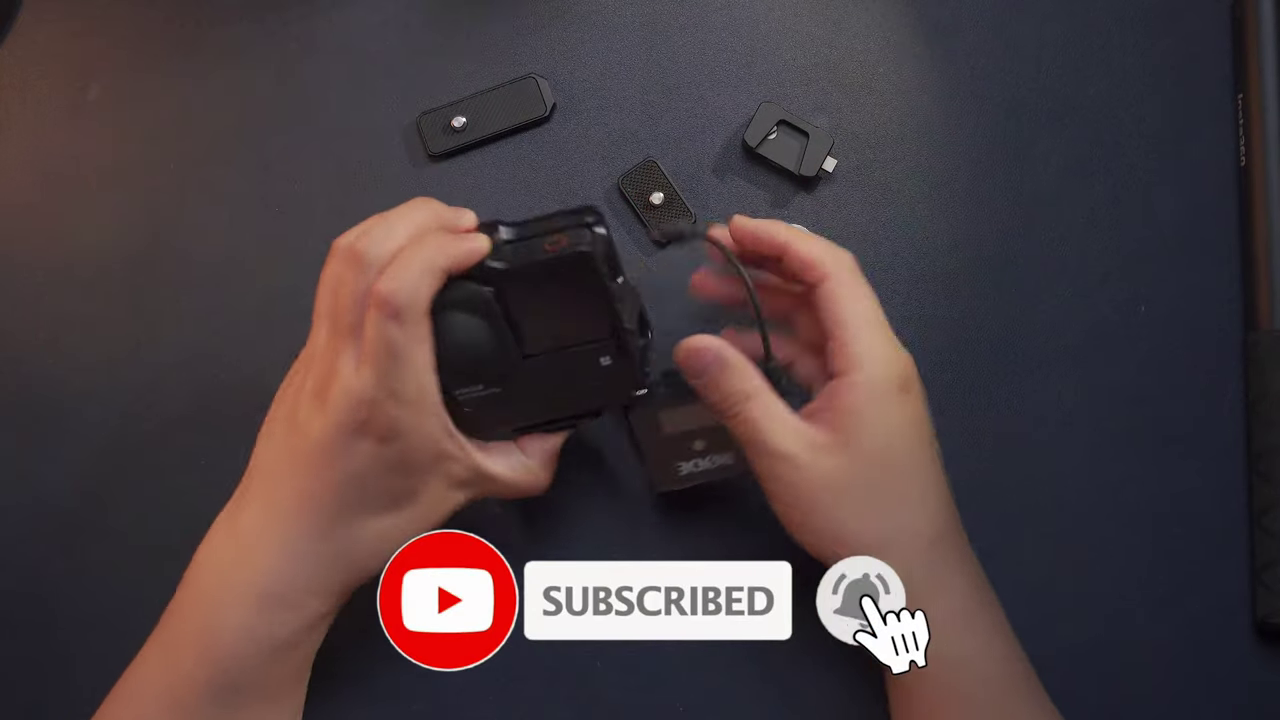